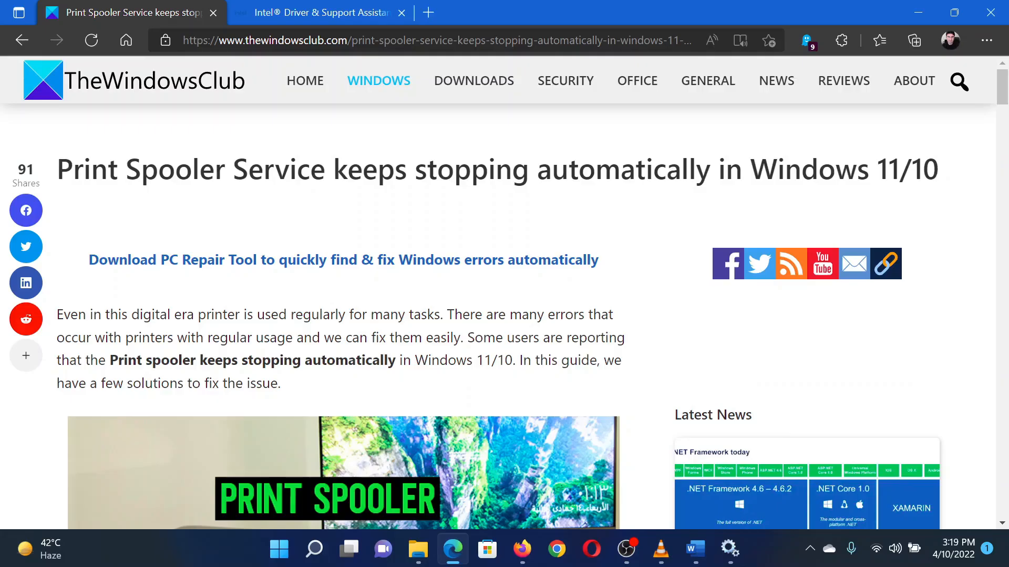
{"action": "mouse_move", "coordinate": [644, 397]}
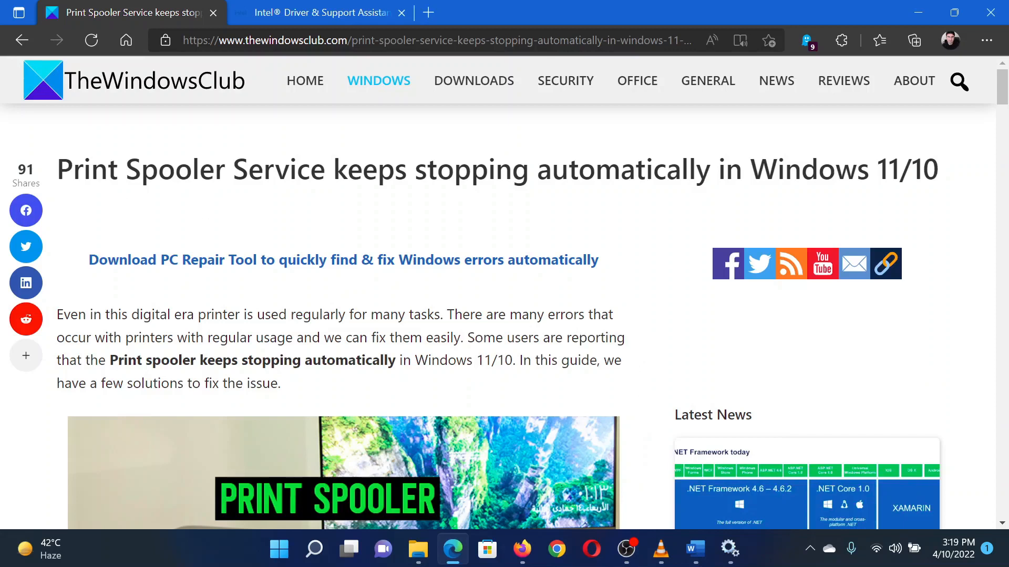
Open Windows Settings from the Start button's quick access menu.
{"action": "left_click_drag", "start_coordinate": [56, 169], "coordinate": [688, 169]}
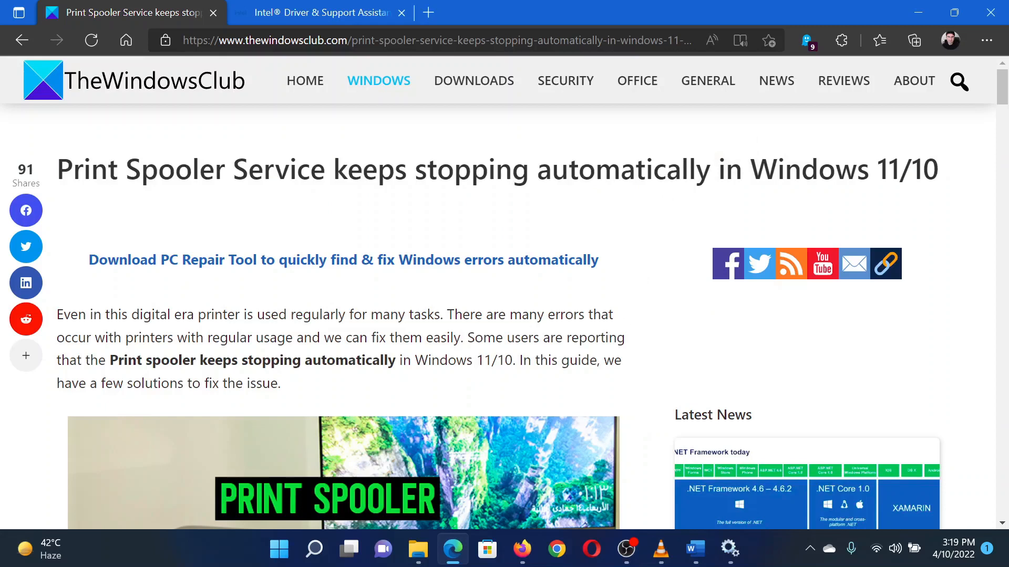
{"action": "mouse_move", "coordinate": [293, 308]}
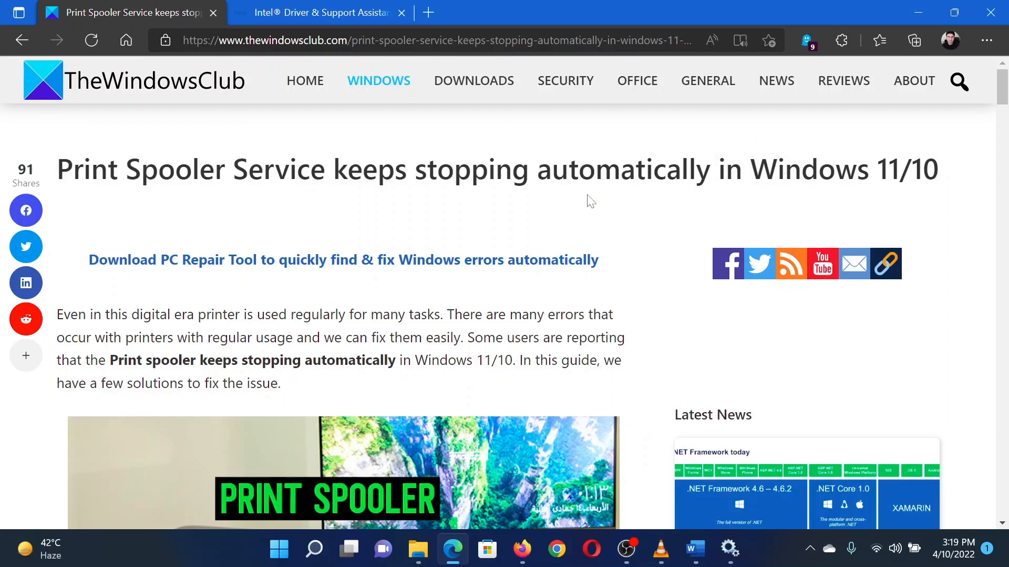
{"action": "mouse_move", "coordinate": [352, 503]}
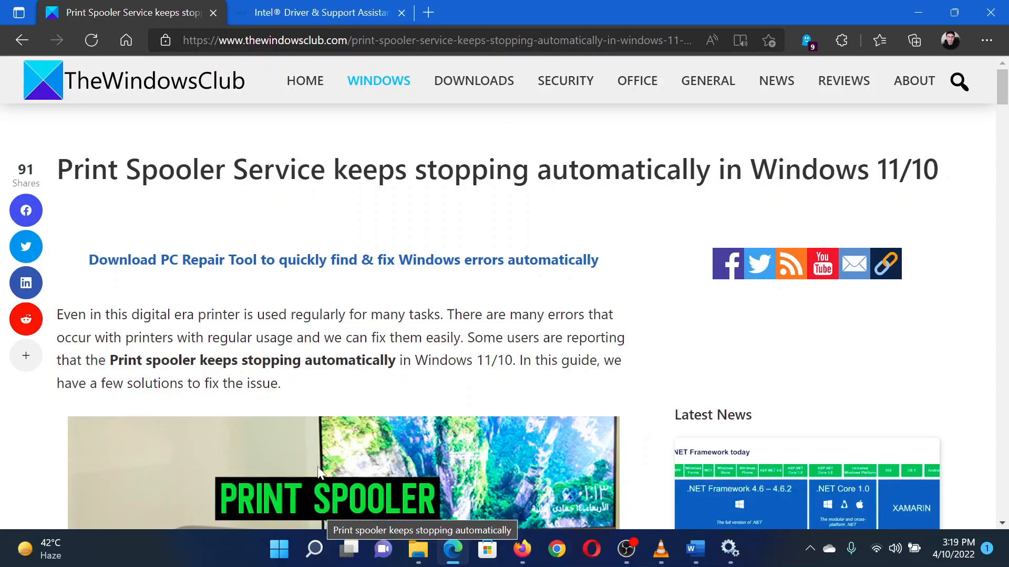
{"action": "mouse_move", "coordinate": [696, 333]}
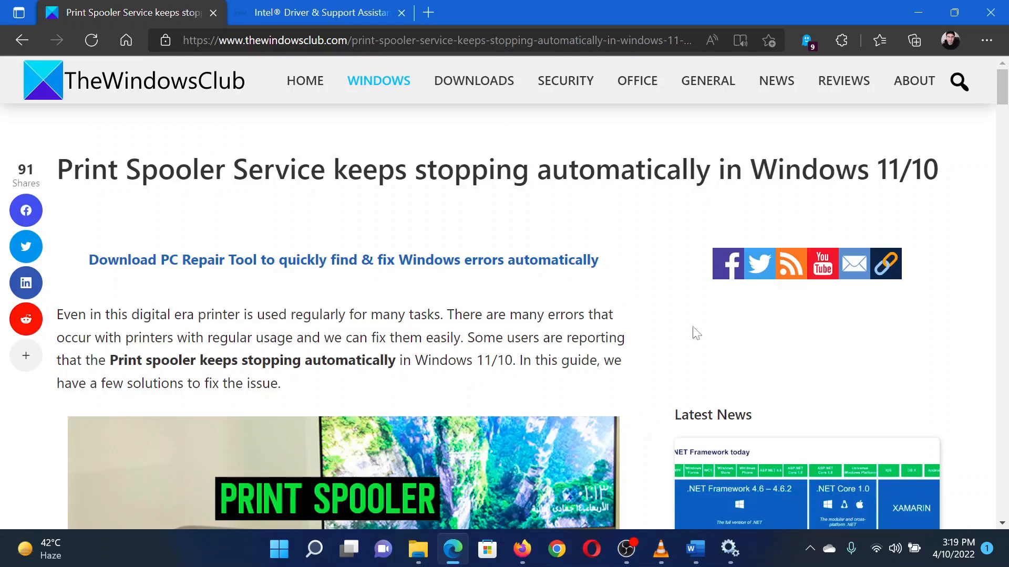
{"action": "right_click", "coordinate": [278, 549]}
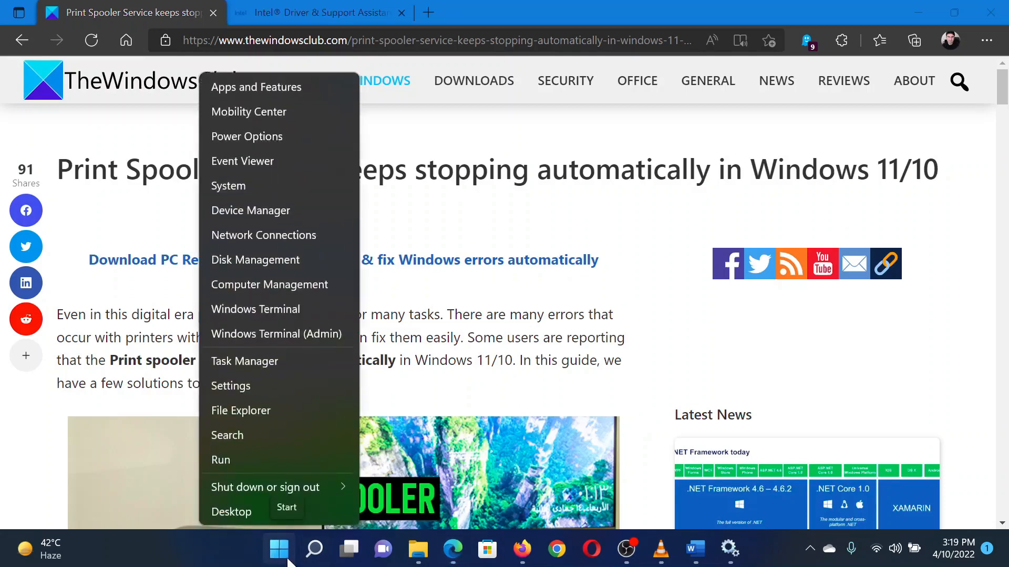
{"action": "left_click", "coordinate": [277, 550]}
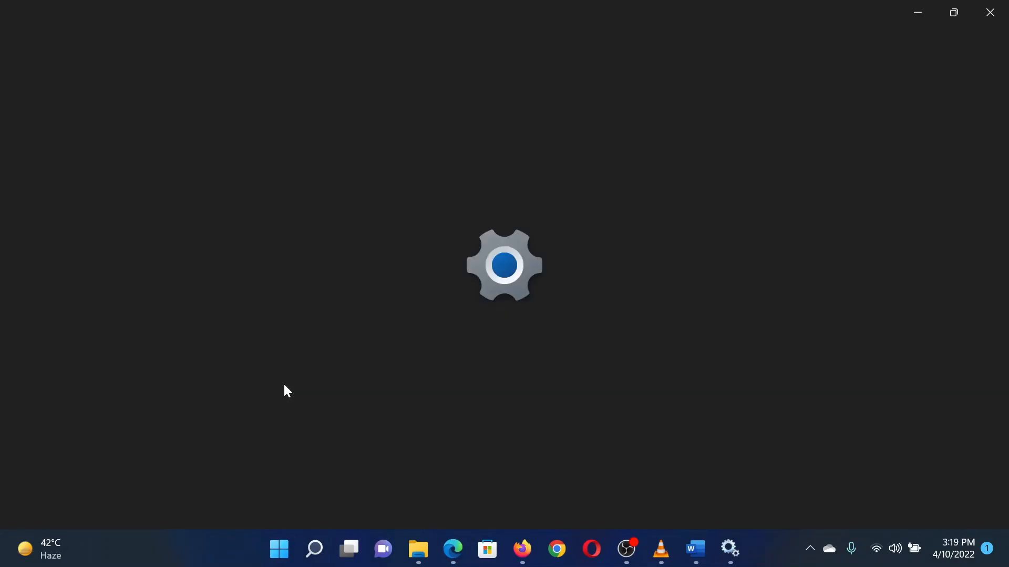
Go to System > Troubleshoot, then return to the Print Spooler article in Edge.
{"action": "left_click", "coordinate": [746, 549]}
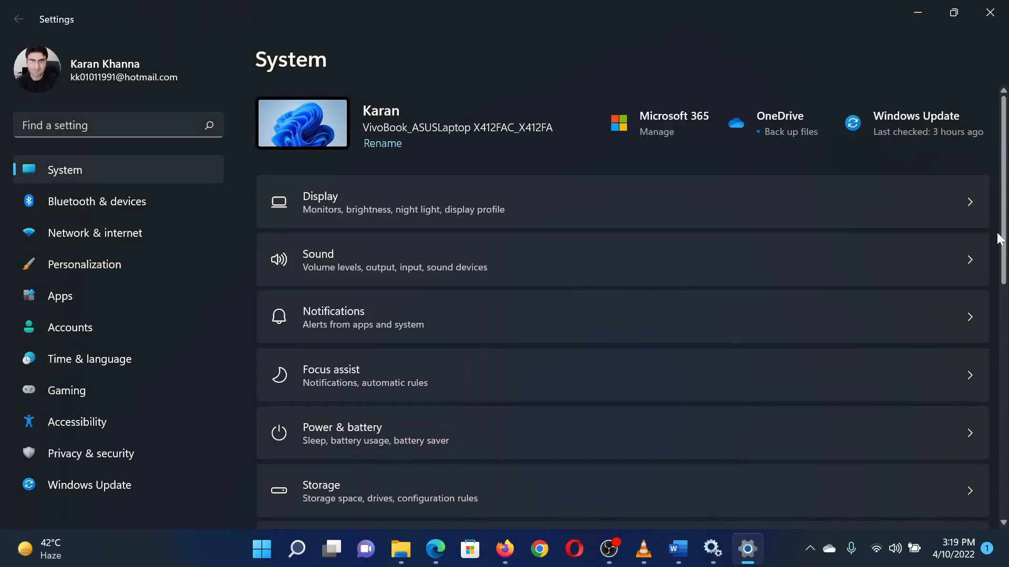
{"action": "scroll", "scroll_direction": "down", "scroll_amount": 3}
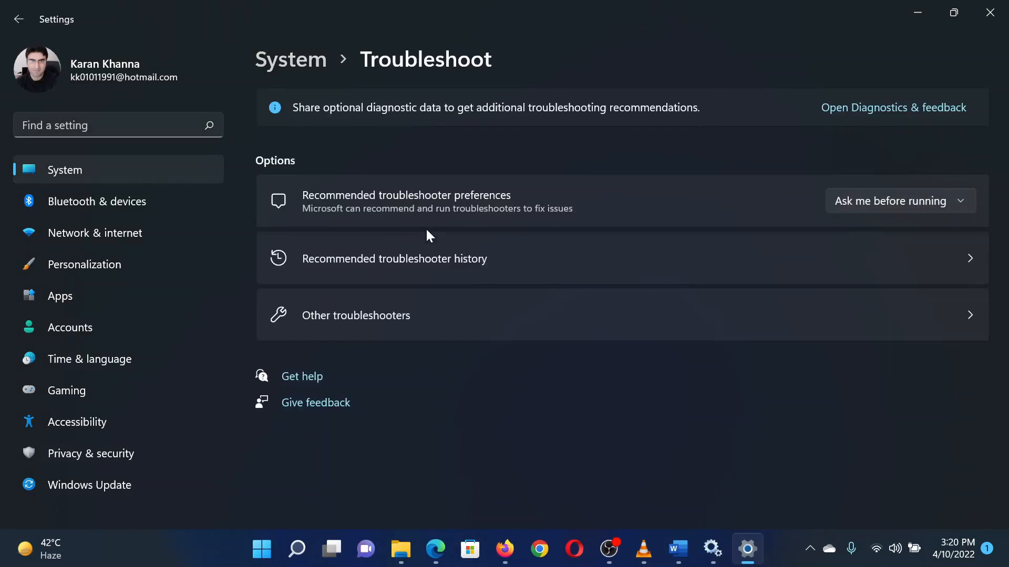
{"action": "left_click", "coordinate": [356, 315]}
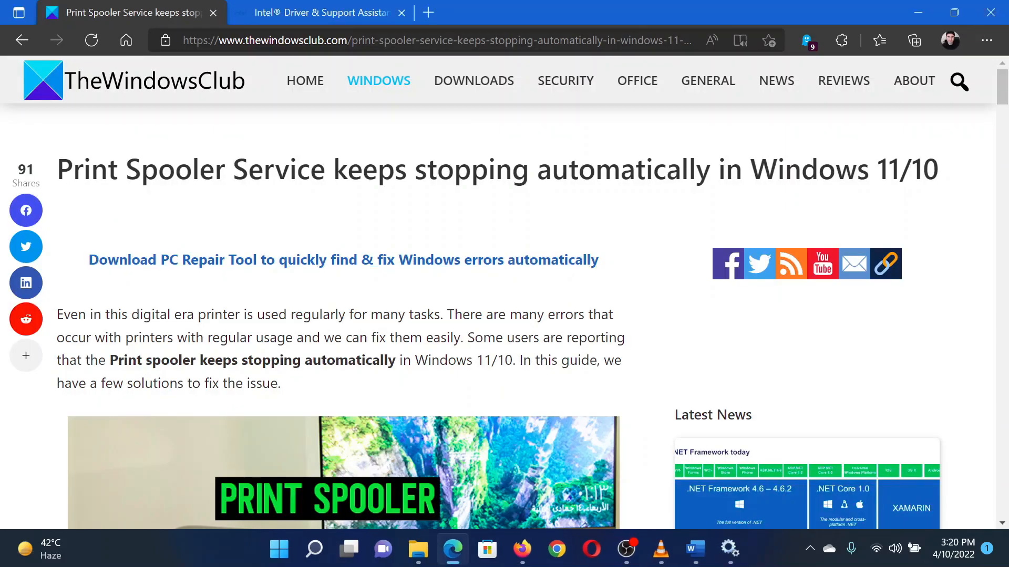
Scroll the article to its numbered list of six Print Spooler fixes.
{"action": "scroll", "scroll_direction": "down", "scroll_amount": 3}
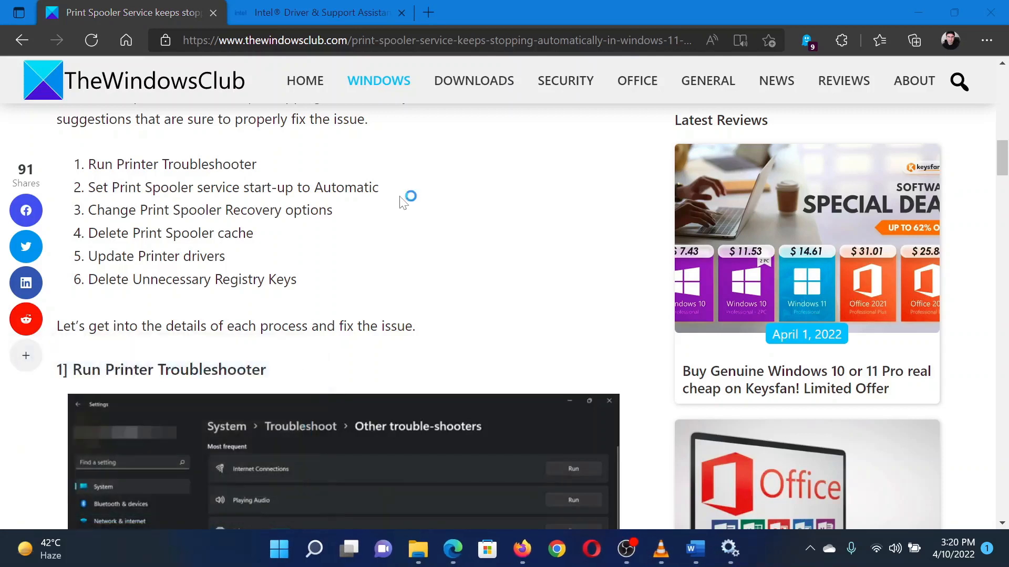
Switch to the Services window listing Print Spooler as running.
{"action": "left_click", "coordinate": [711, 550]}
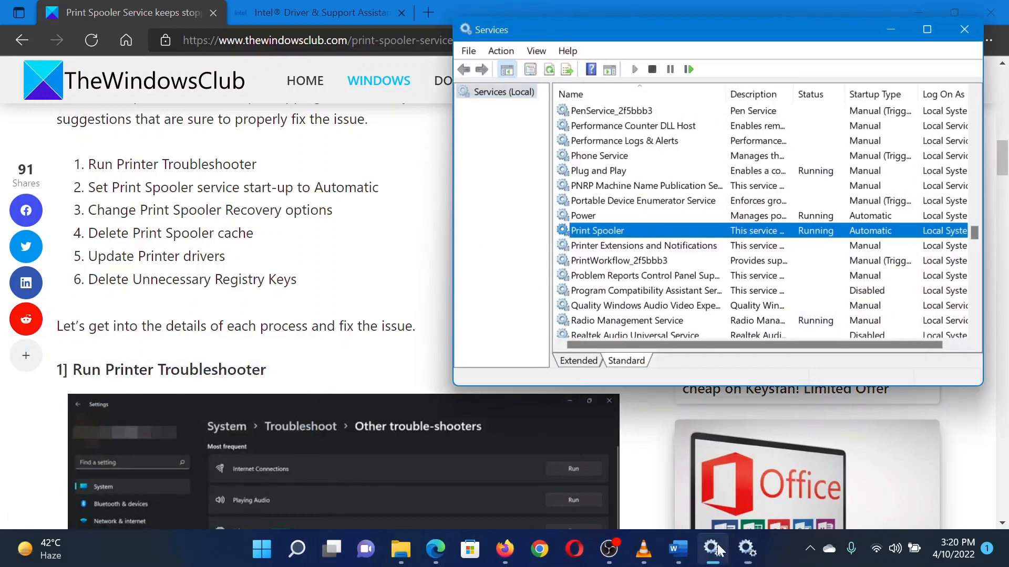
{"action": "mouse_move", "coordinate": [605, 240]}
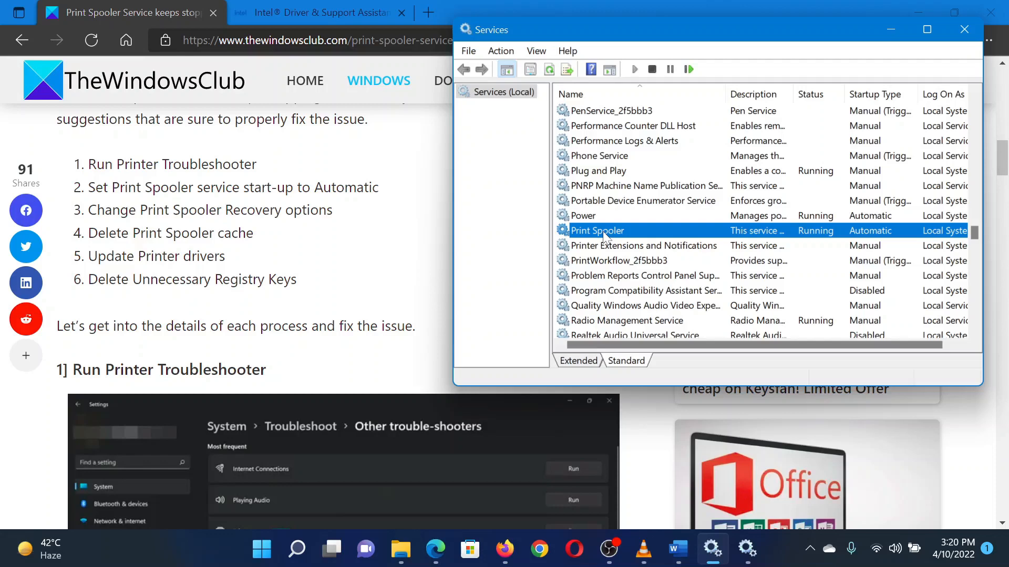
Set the Print Spooler service's startup type to Automatic and apply it.
{"action": "double_click", "coordinate": [597, 230]}
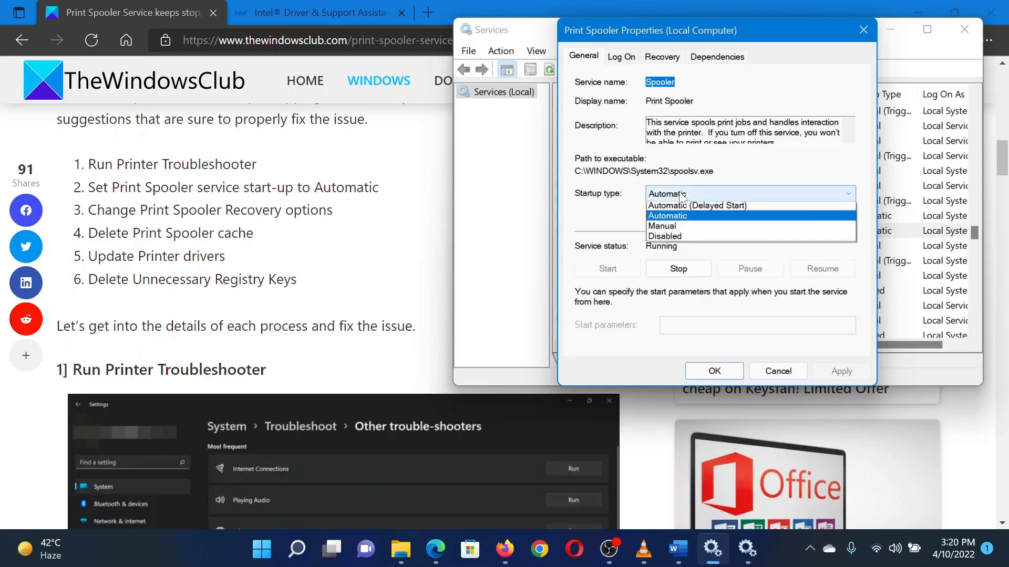
{"action": "left_click", "coordinate": [667, 215]}
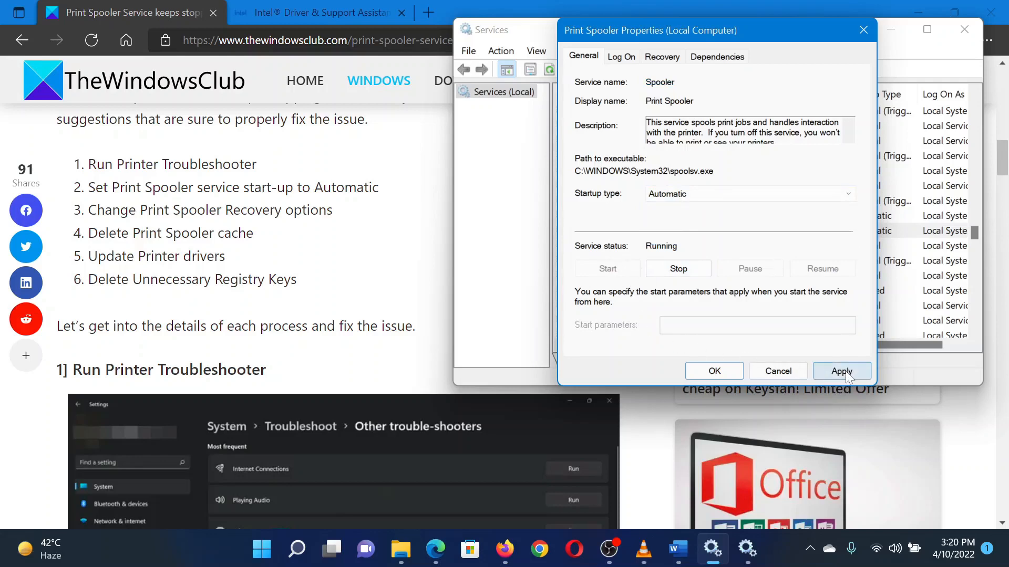
{"action": "left_click", "coordinate": [713, 371]}
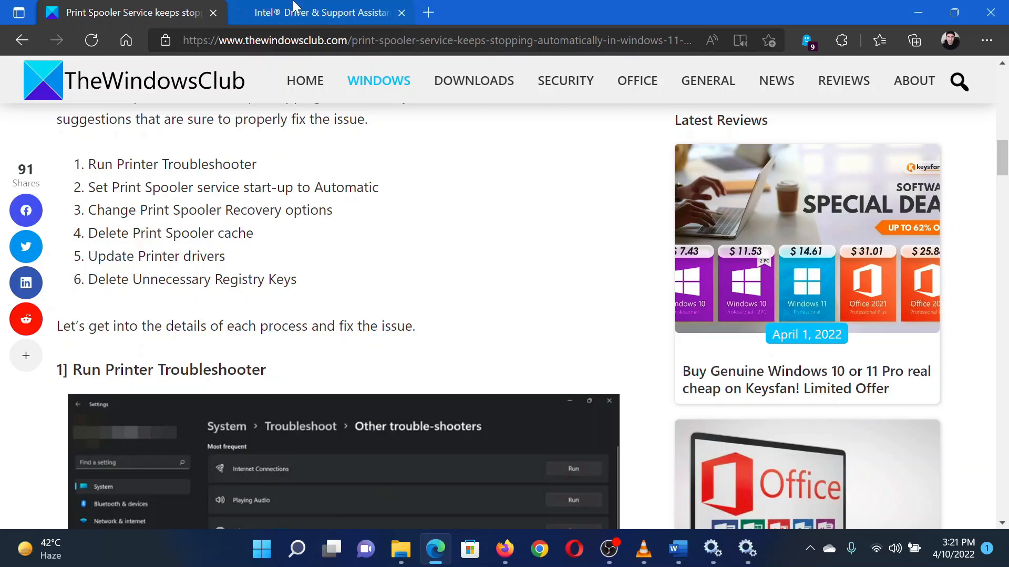
{"action": "left_click", "coordinate": [321, 13]}
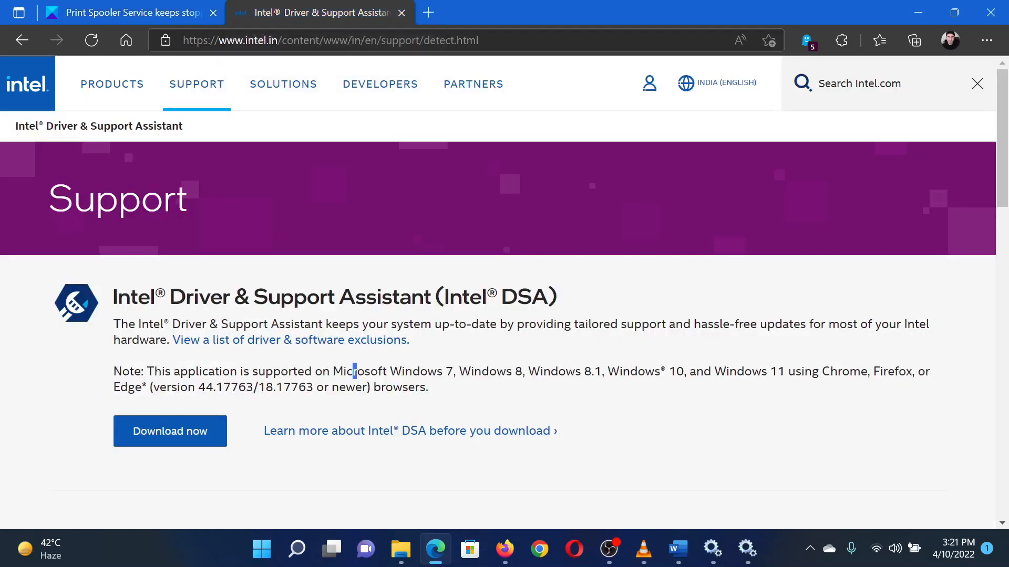
{"action": "mouse_move", "coordinate": [298, 214]}
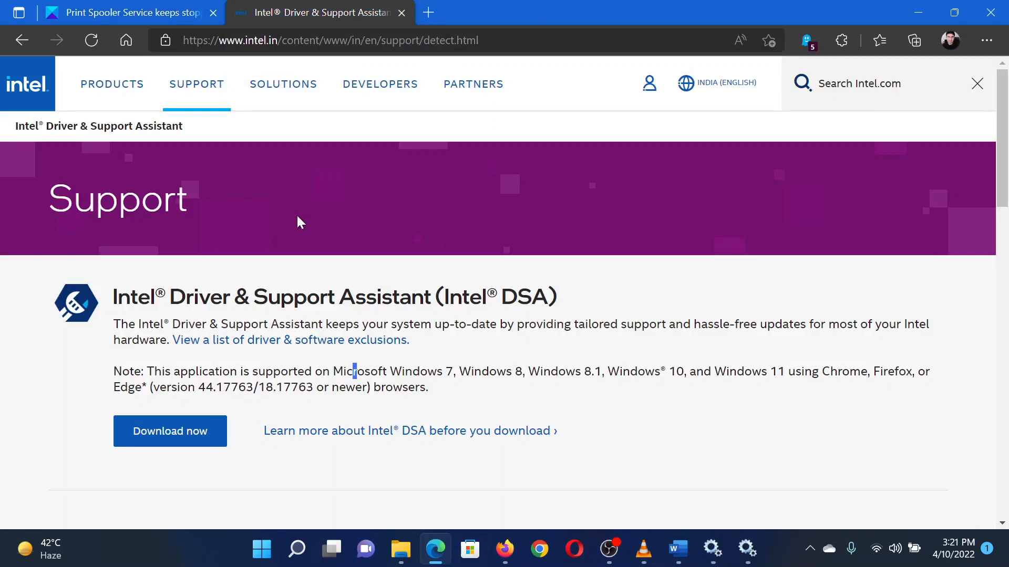
{"action": "mouse_move", "coordinate": [315, 228]}
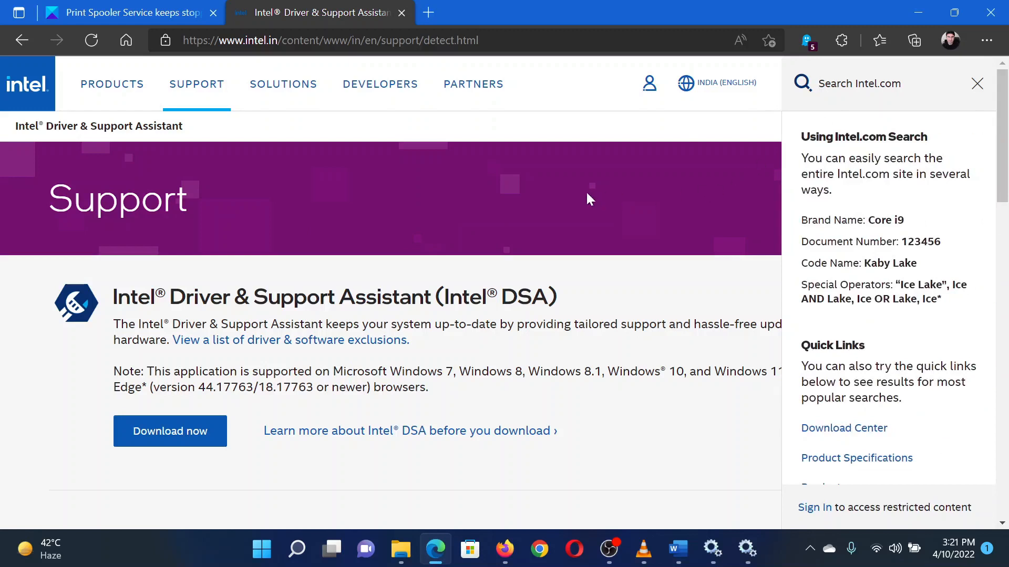
{"action": "left_click", "coordinate": [976, 84]}
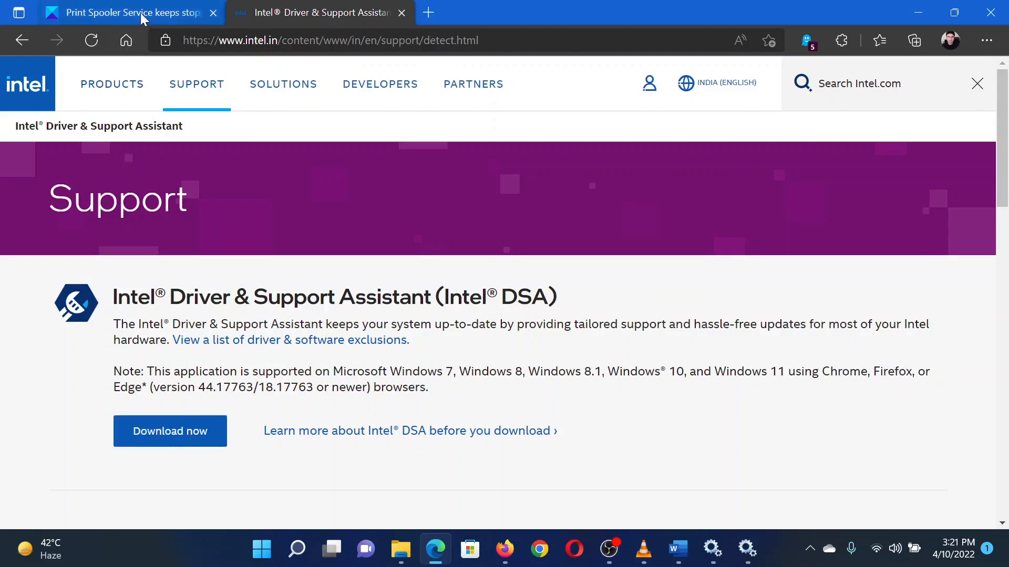
{"action": "left_click", "coordinate": [122, 13]}
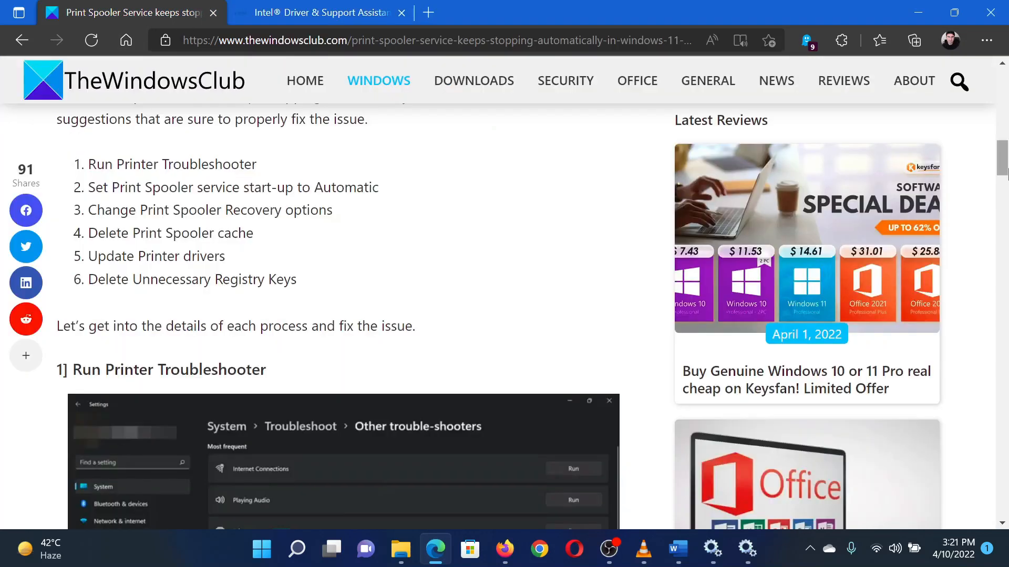